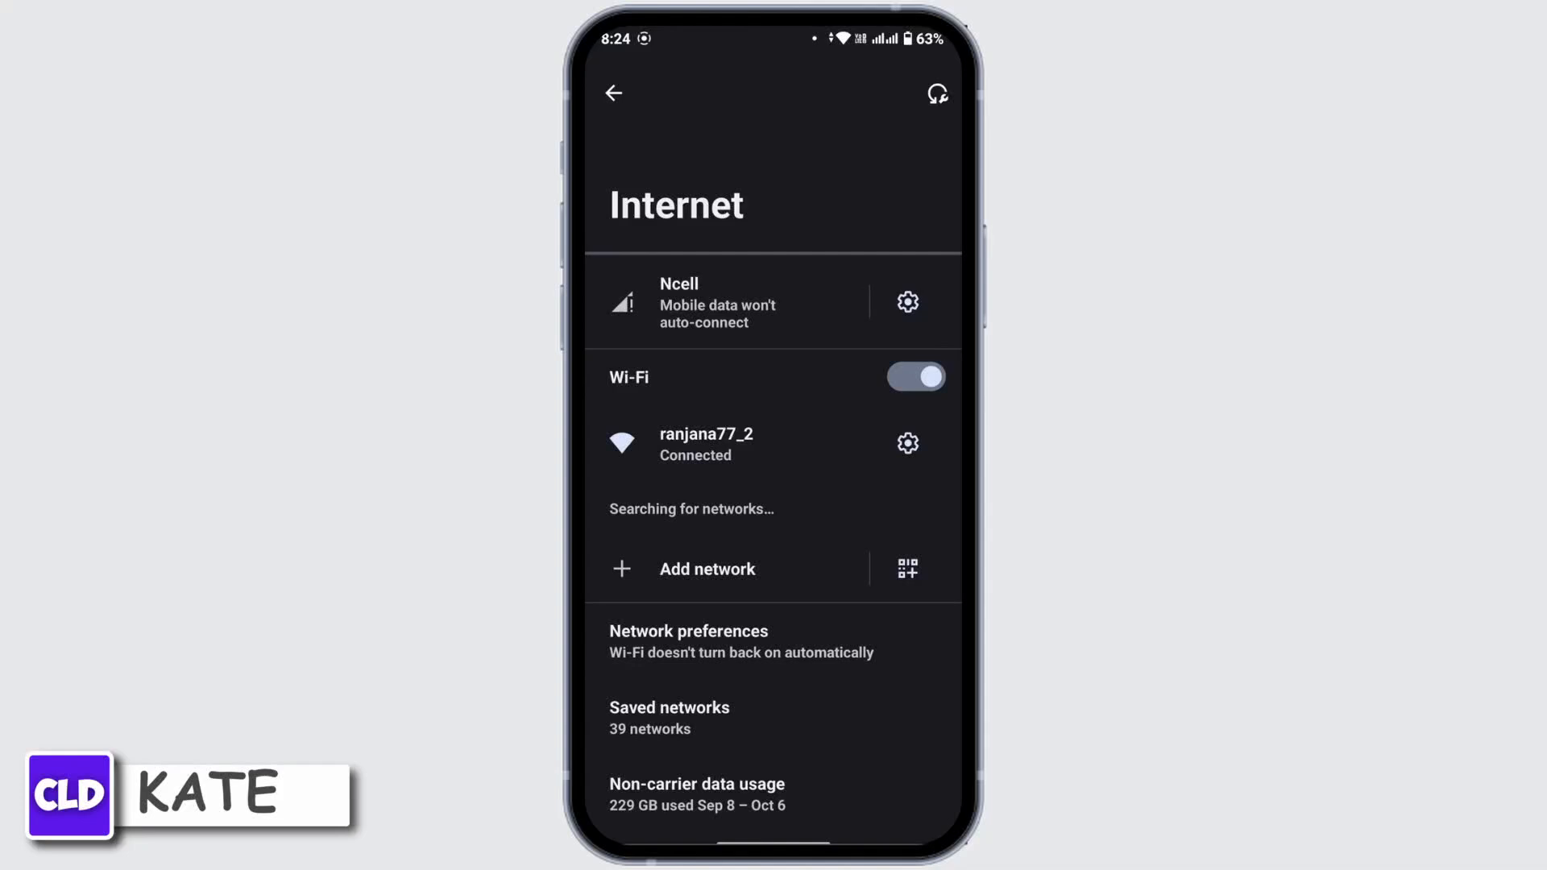
# Step: Scroll the Settings list to check the Internet entry shows Wi-Fi connected
pyautogui.scroll(-3)
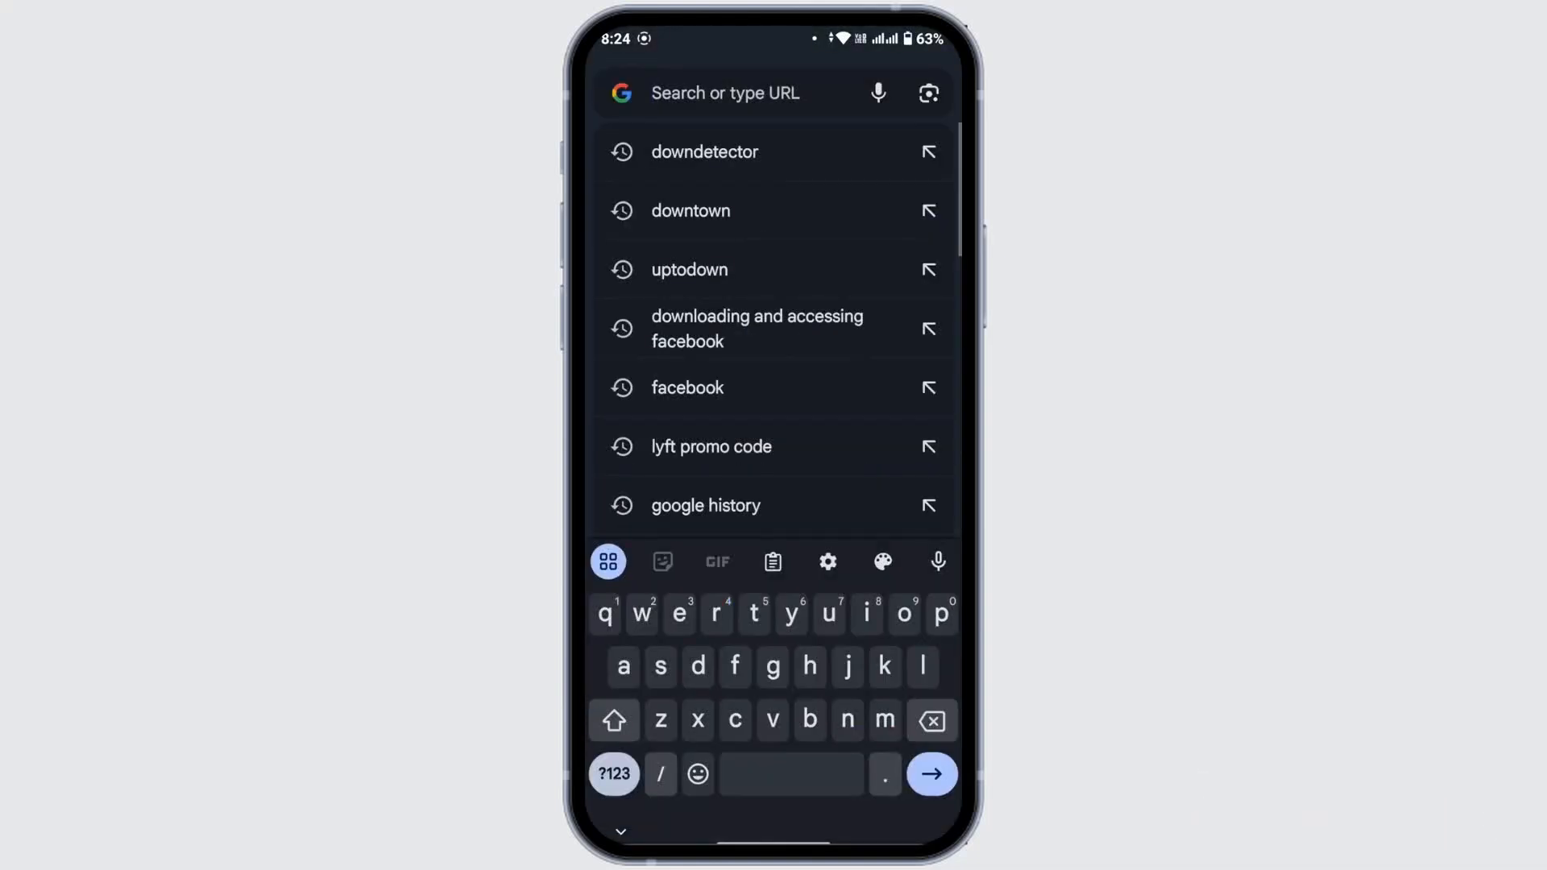
# Step: On downdetector.com, search for 'X app', which returns no matching company
pyautogui.click(705, 151)
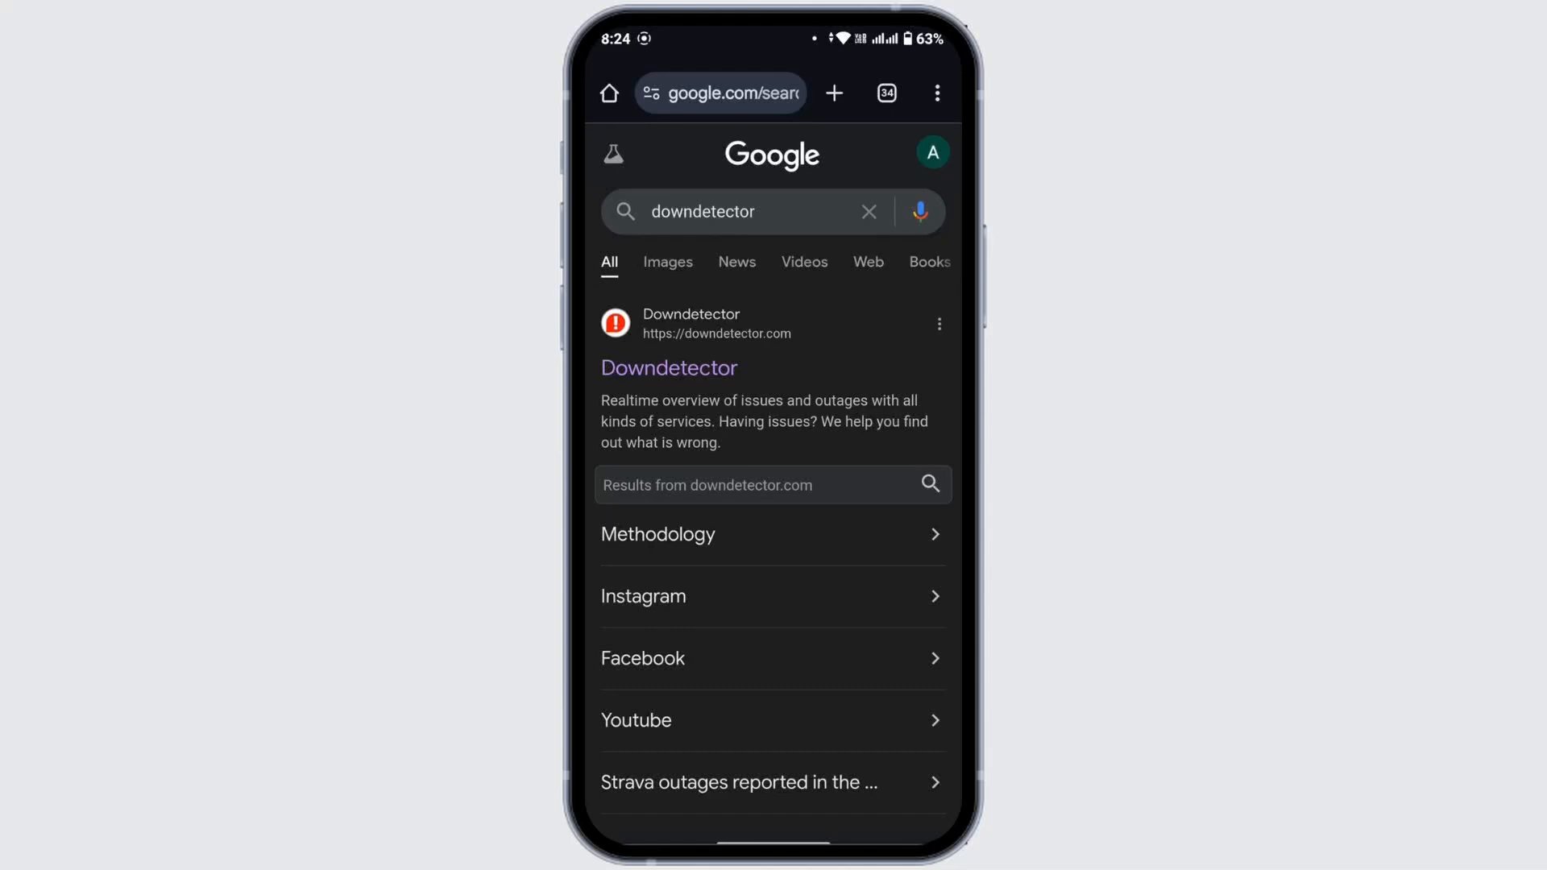
pyautogui.click(667, 368)
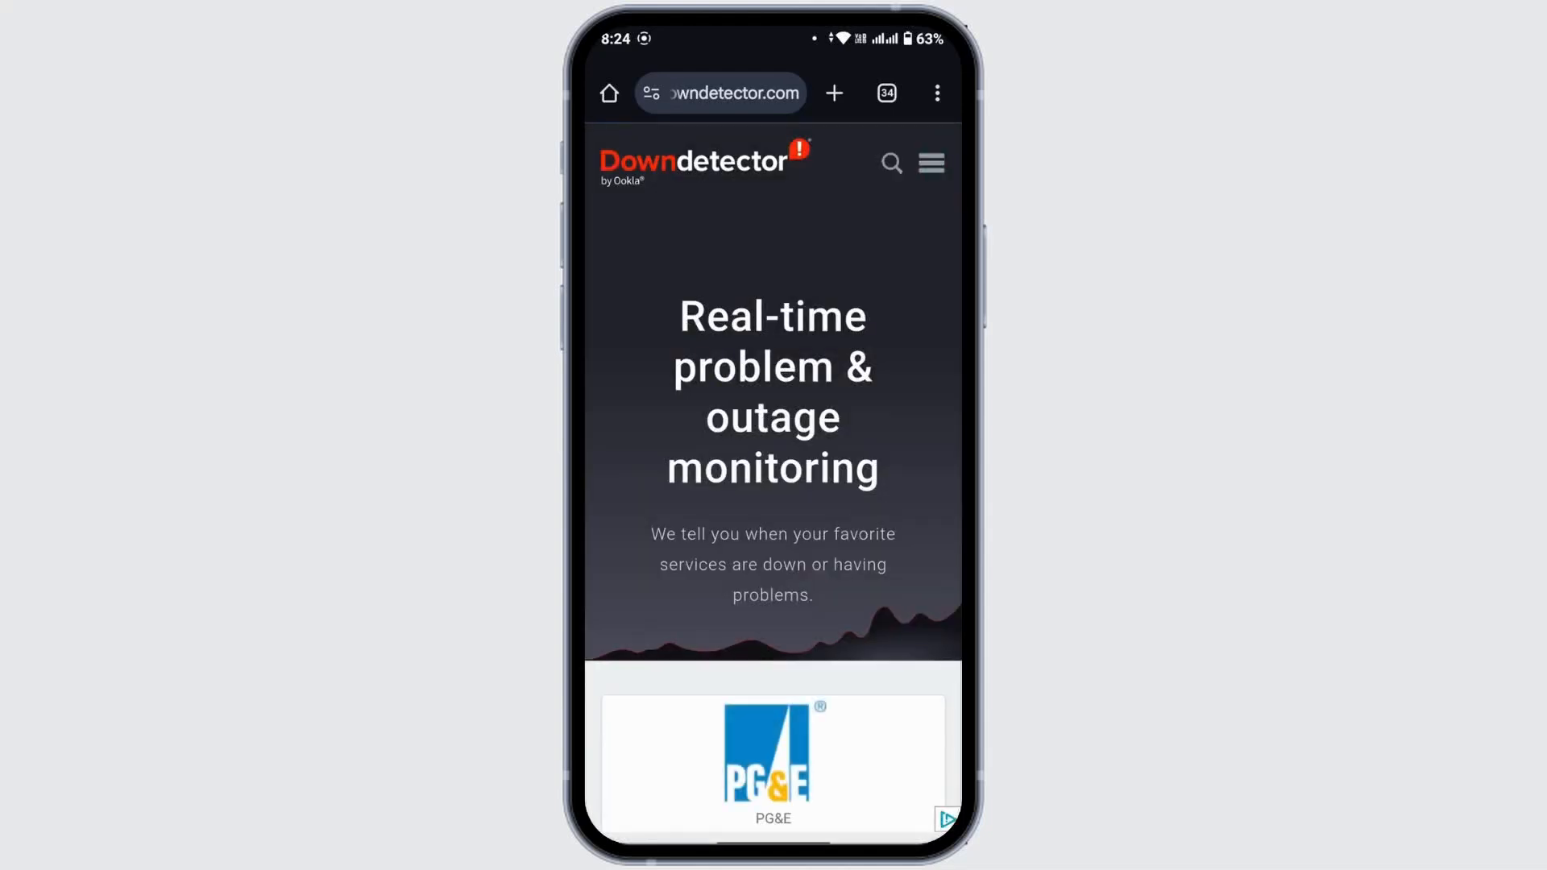
pyautogui.click(889, 163)
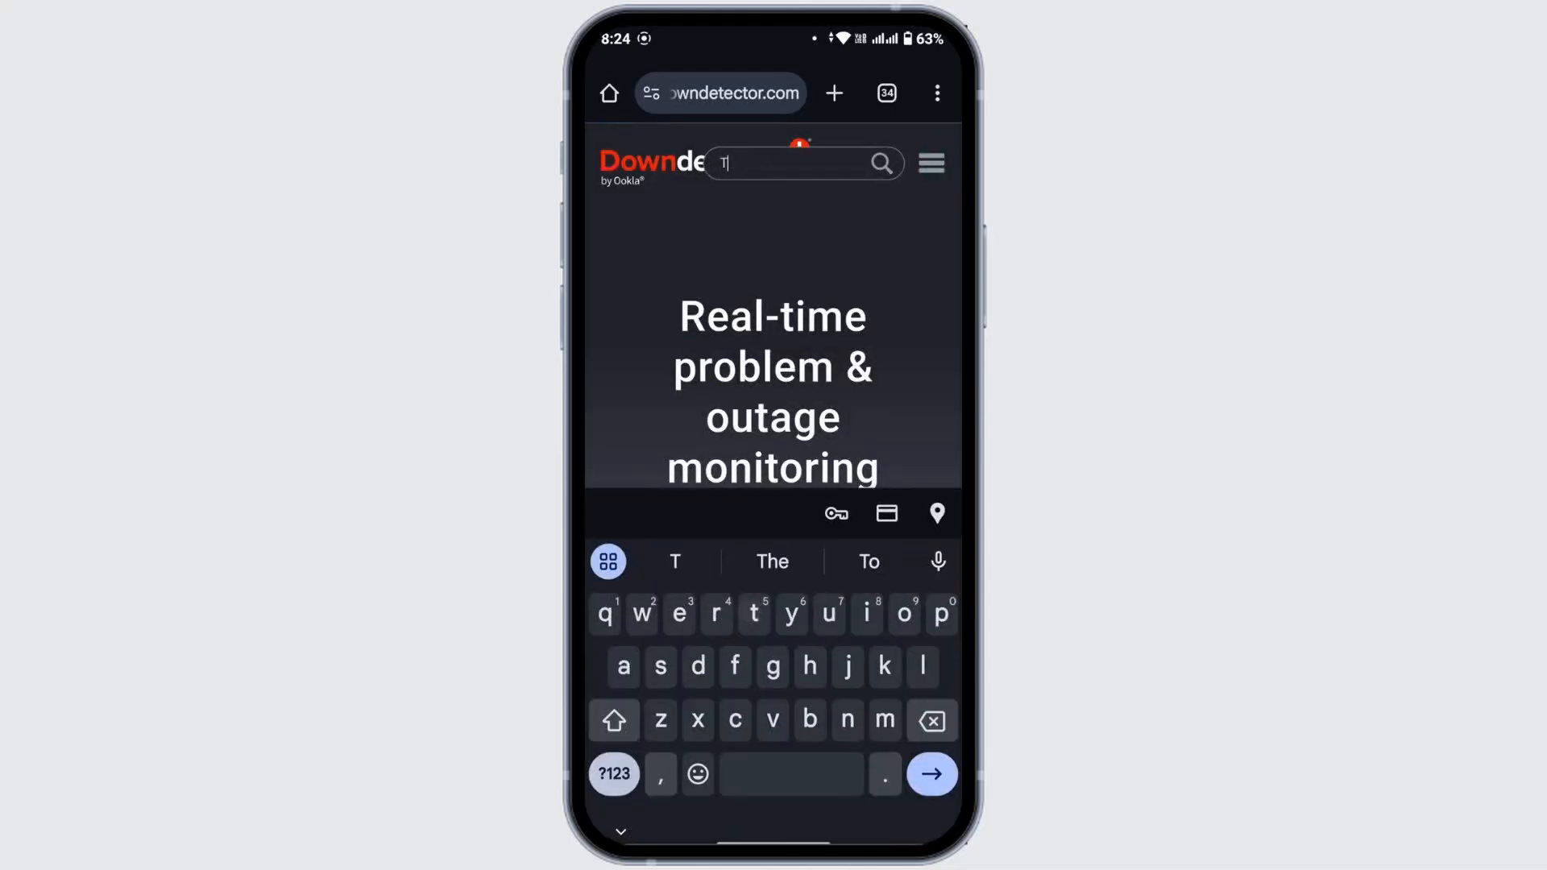
pyautogui.write('X app')
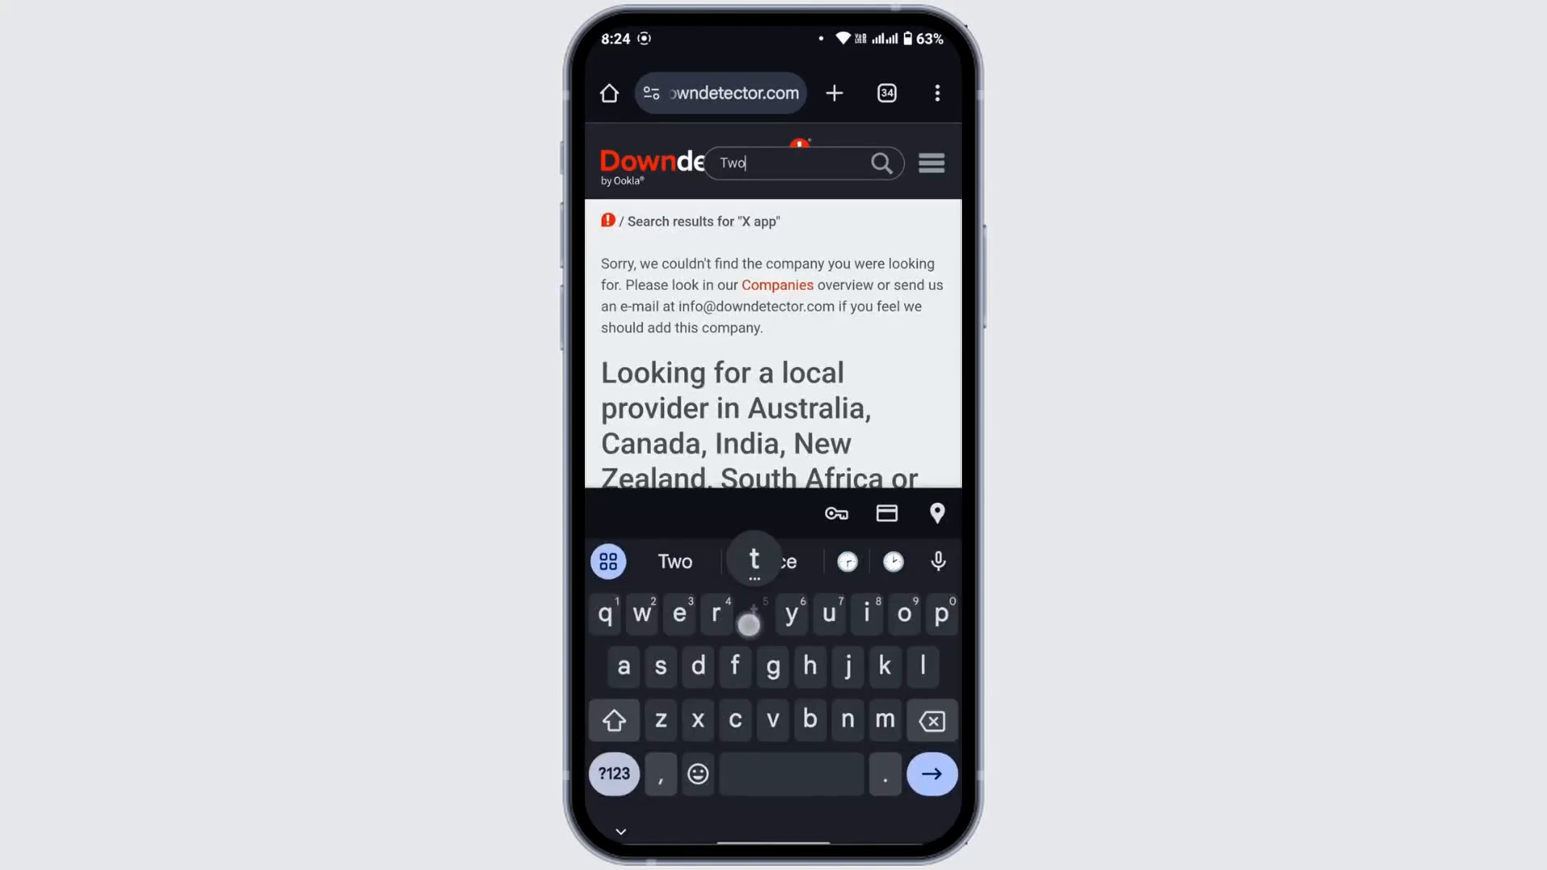
pyautogui.click(928, 773)
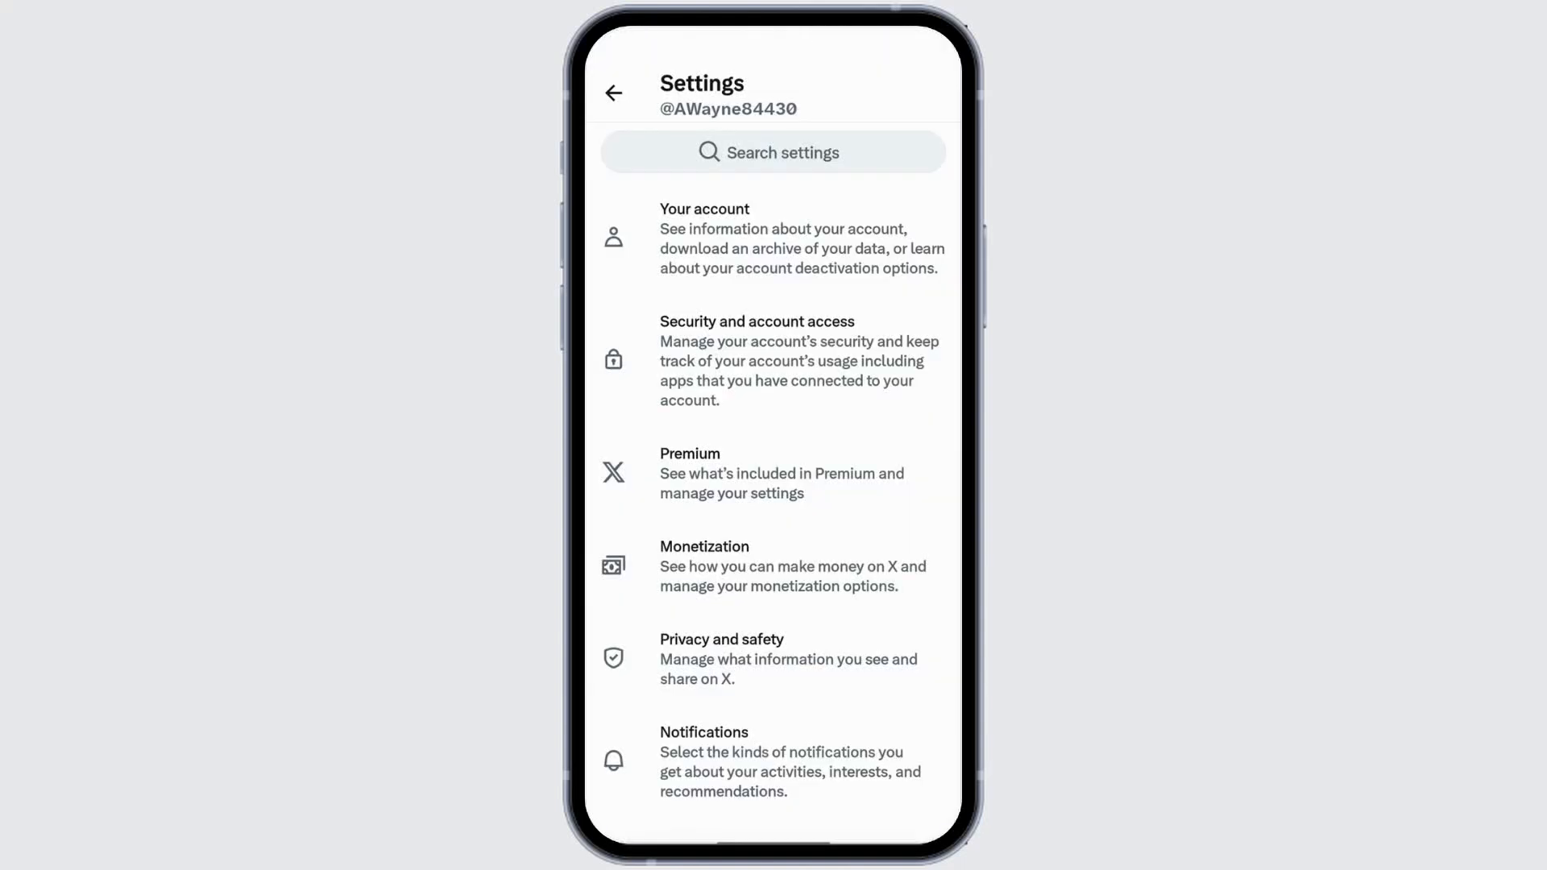
# Step: From the X home feed, reach Settings and privacy through the account side menu
pyautogui.click(612, 93)
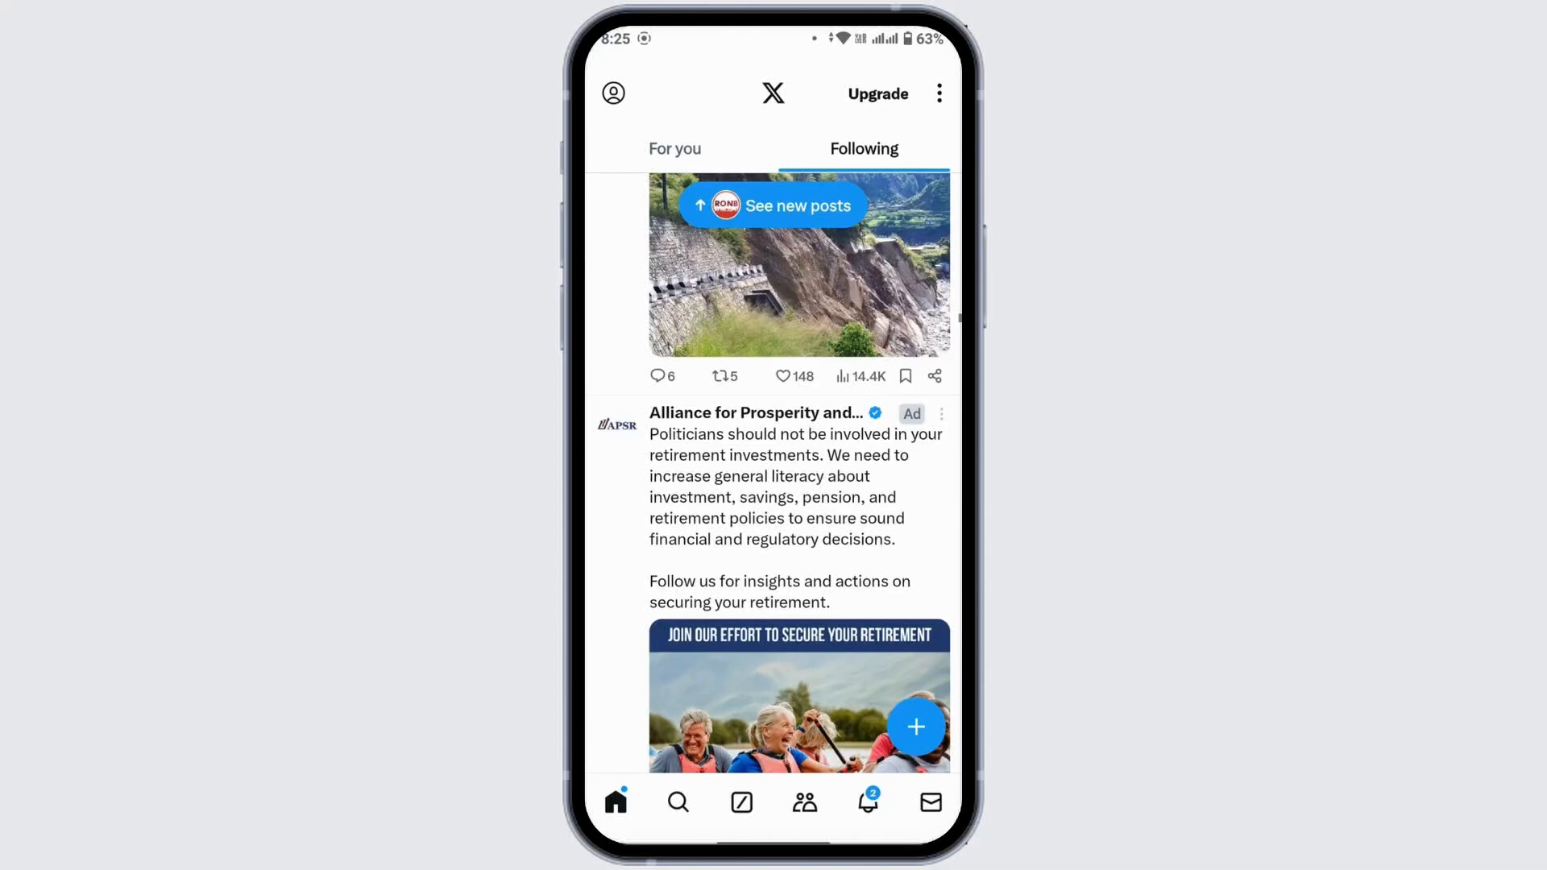
pyautogui.scroll(3)
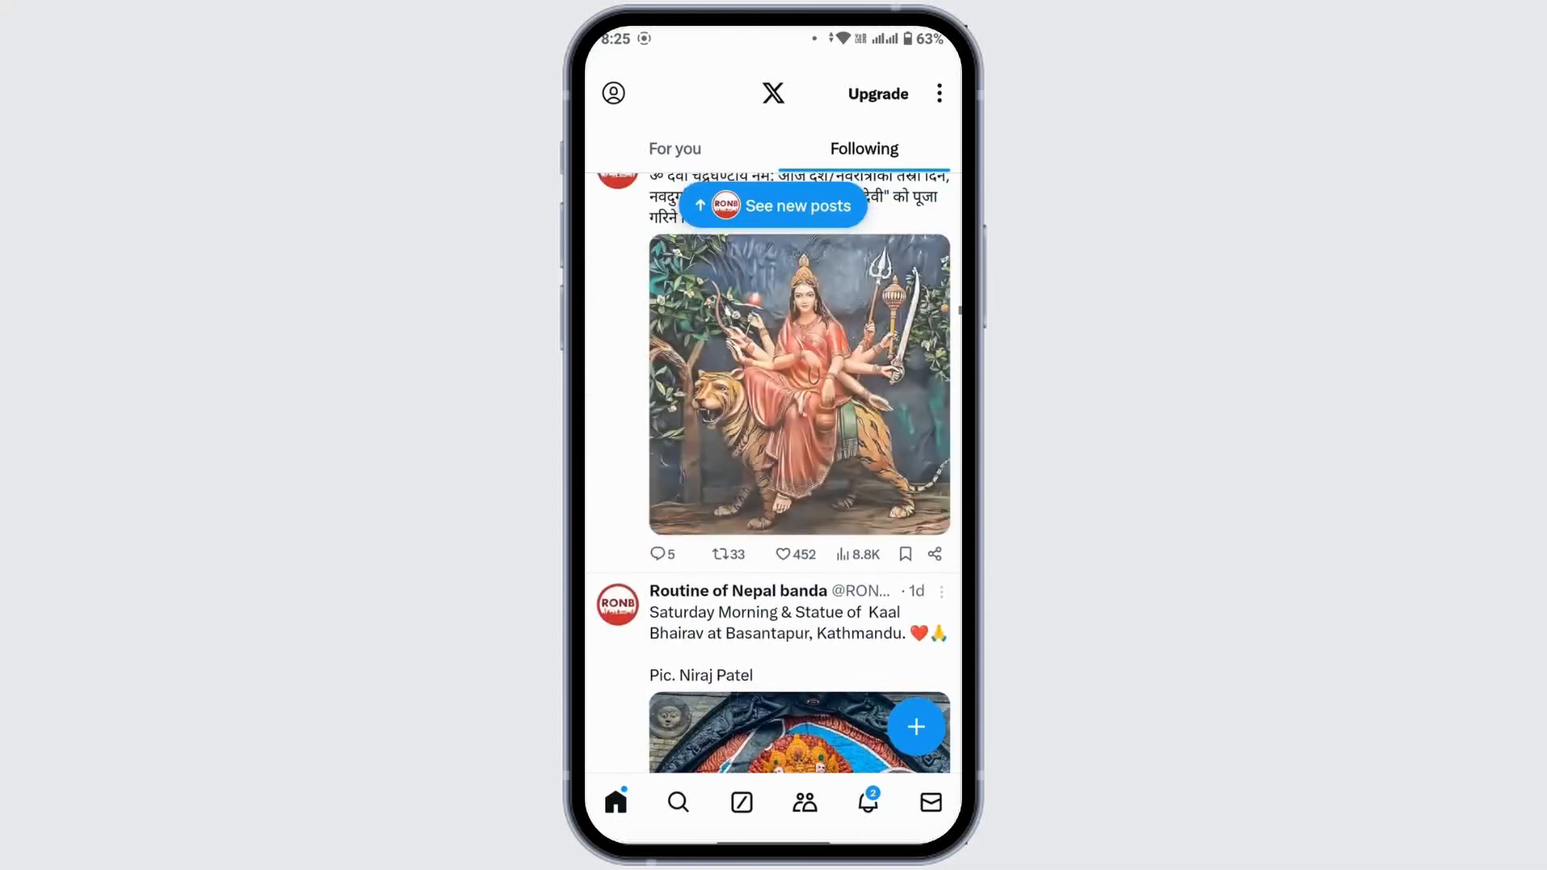
pyautogui.click(612, 94)
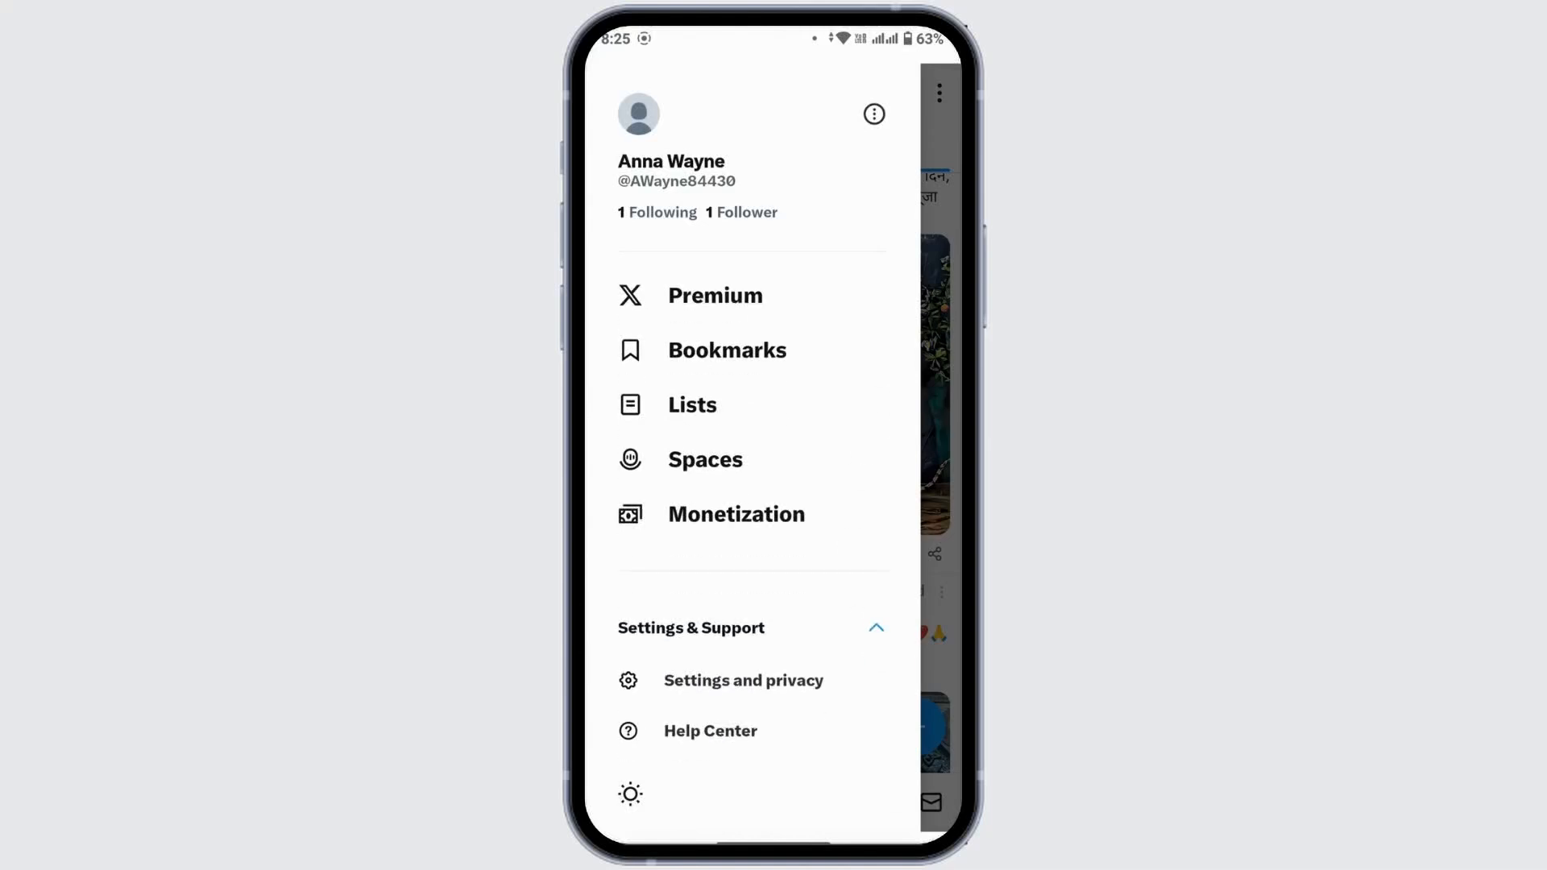
pyautogui.click(742, 679)
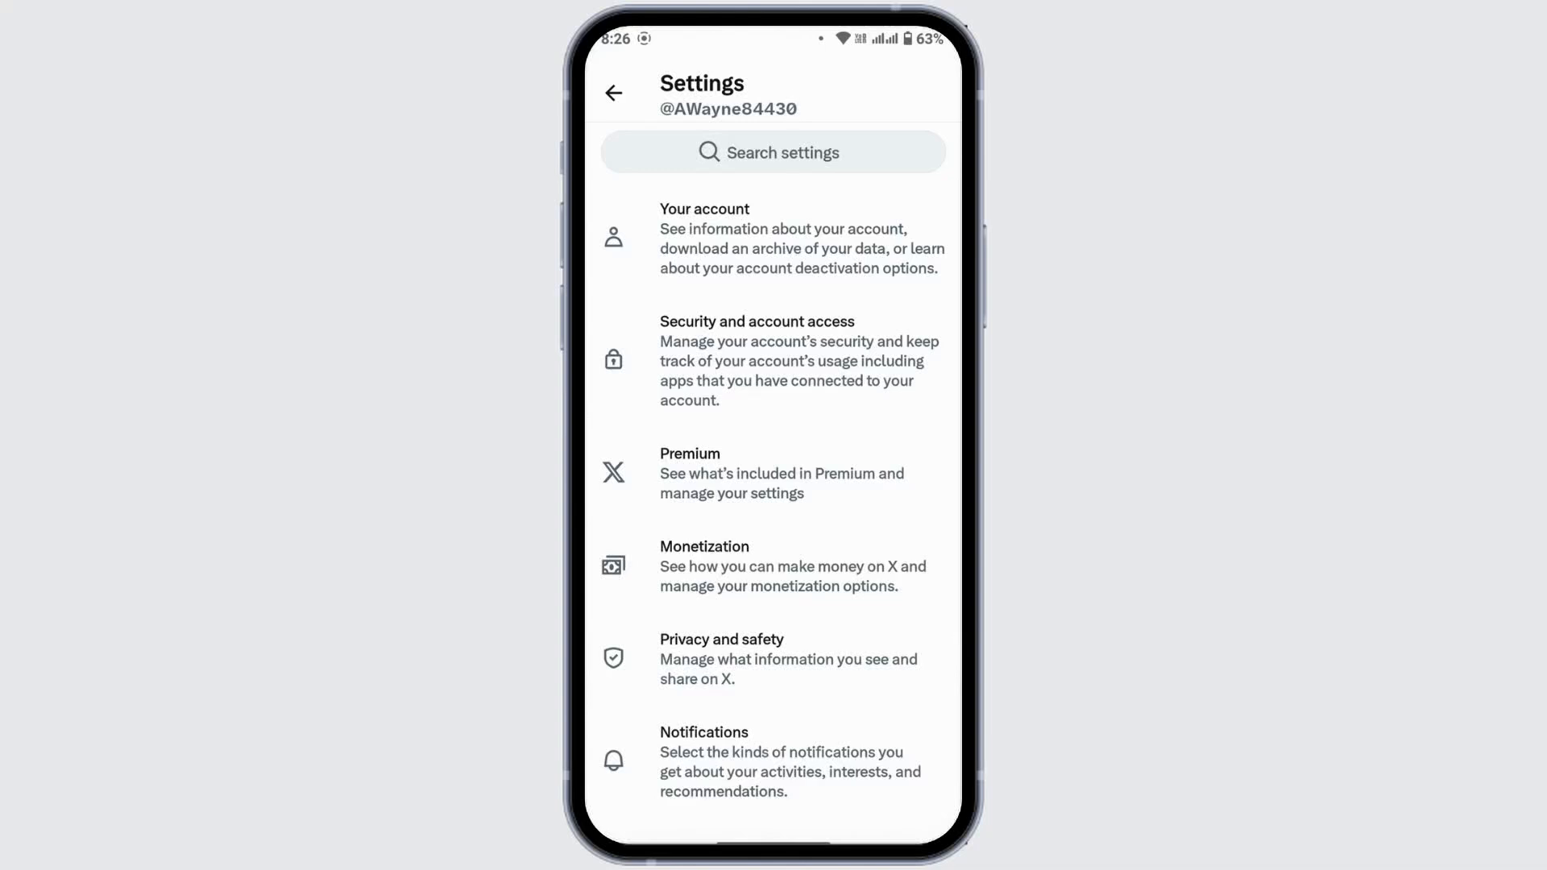
# Step: Reach Data usage via Accessibility, display and languages in X settings
pyautogui.scroll(-3)
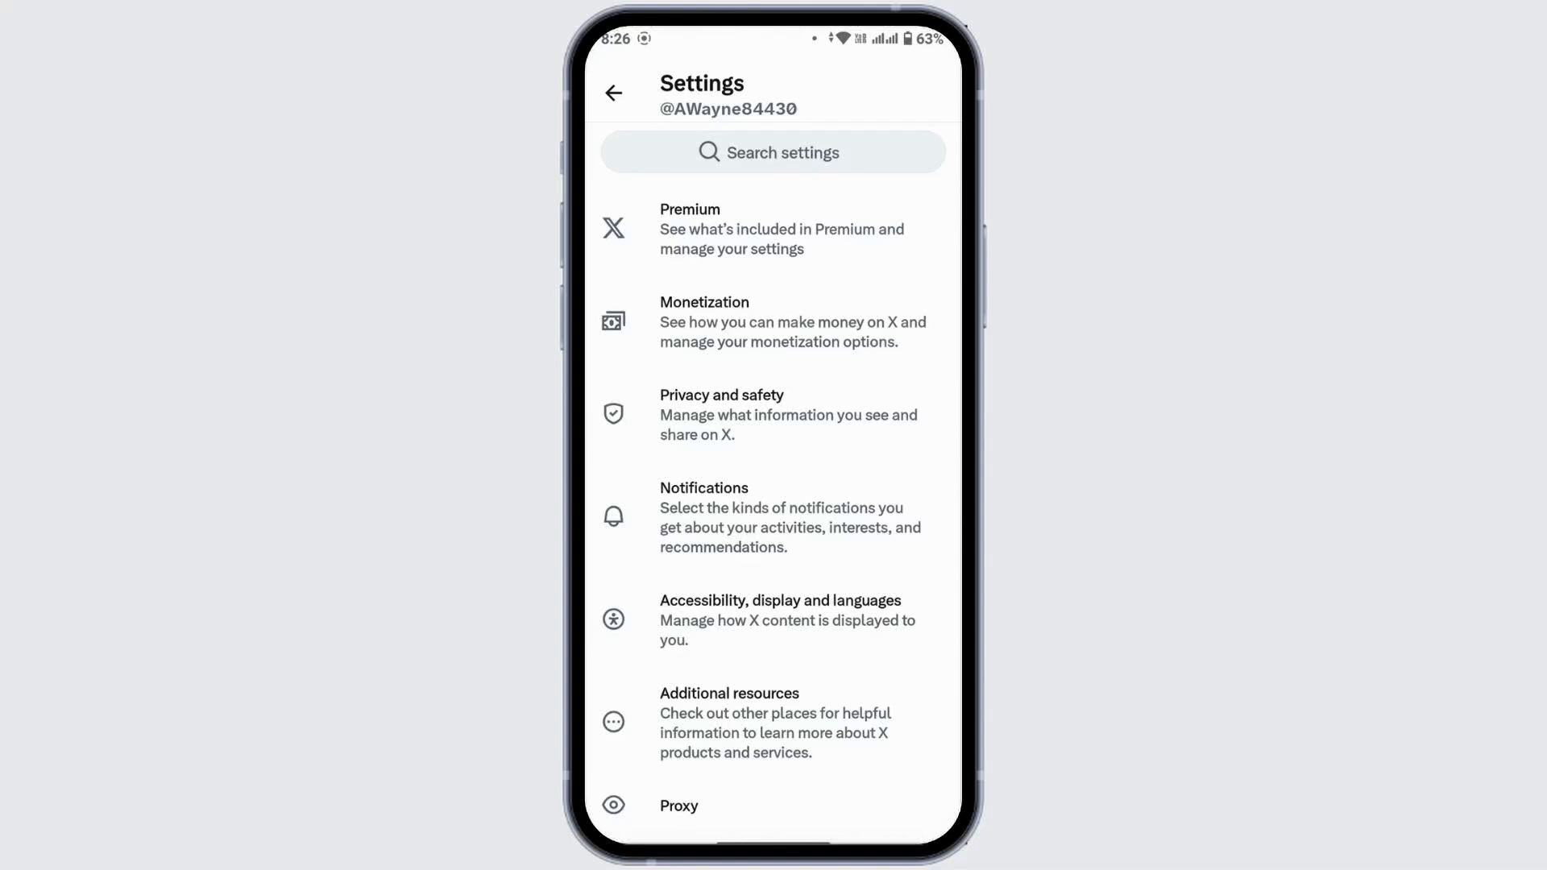
pyautogui.click(779, 619)
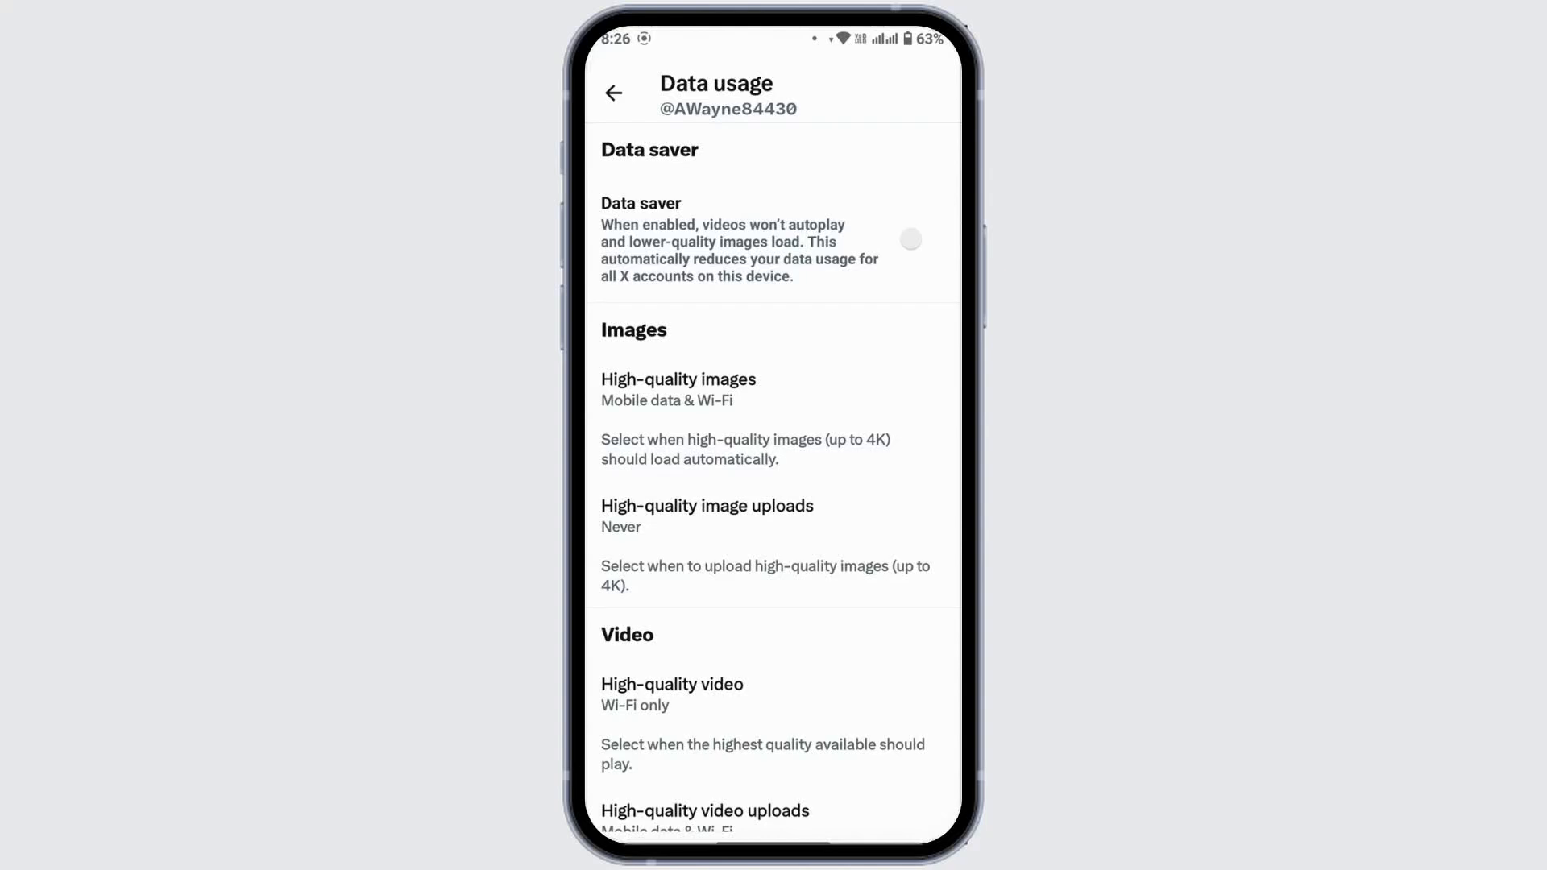
# Step: Toggle Data saver on then back off, and leave the X app for the home screen
pyautogui.click(909, 238)
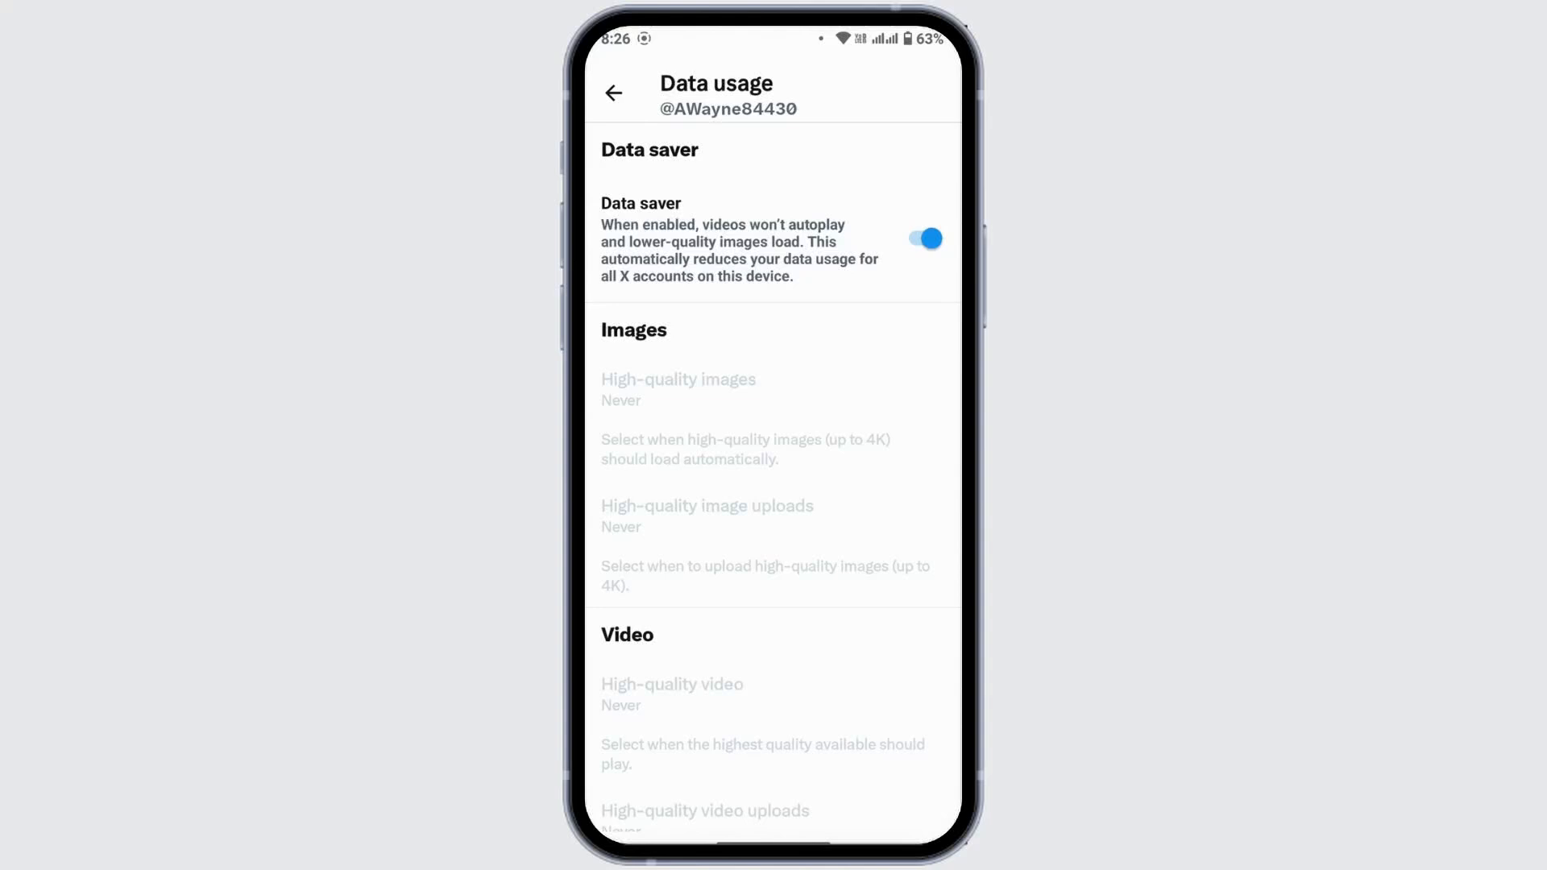
pyautogui.click(922, 239)
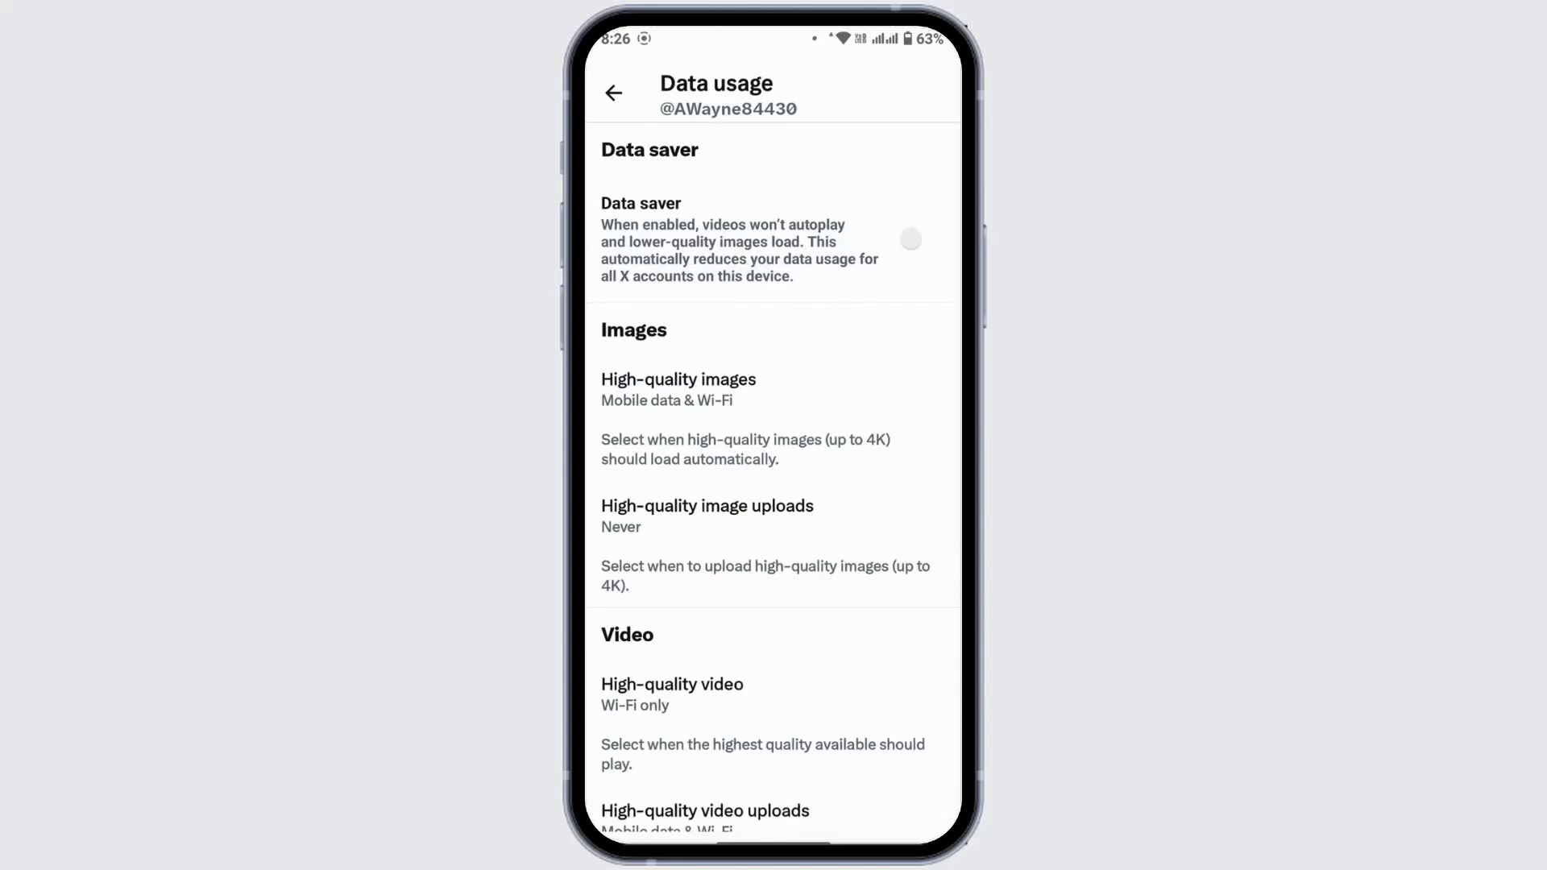
pyautogui.press('Home')
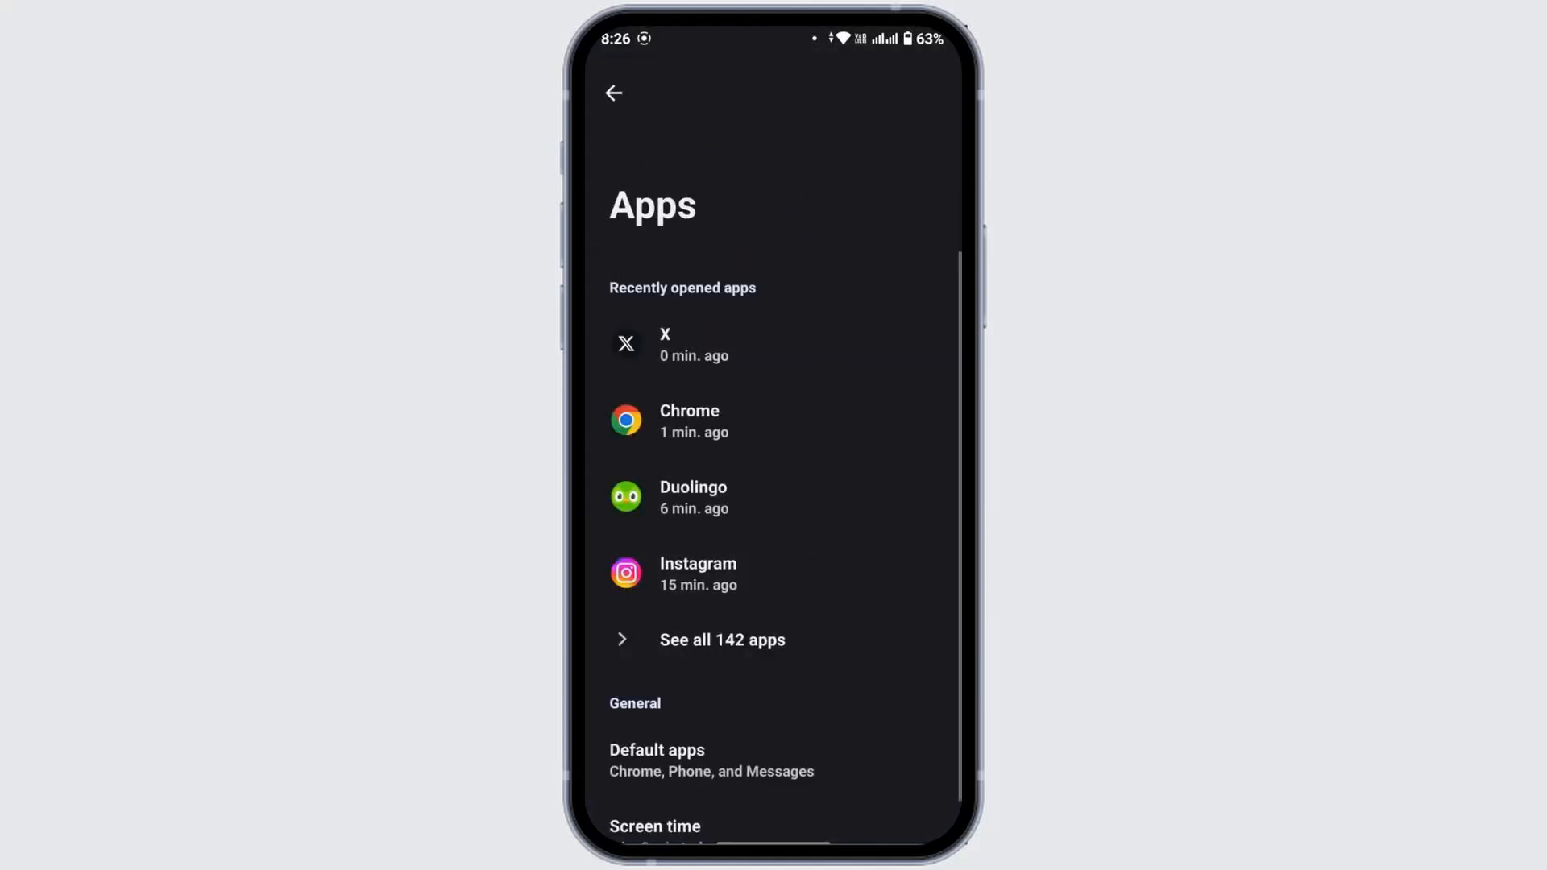
# Step: Select X under Recently opened apps to show its App info page
pyautogui.click(722, 639)
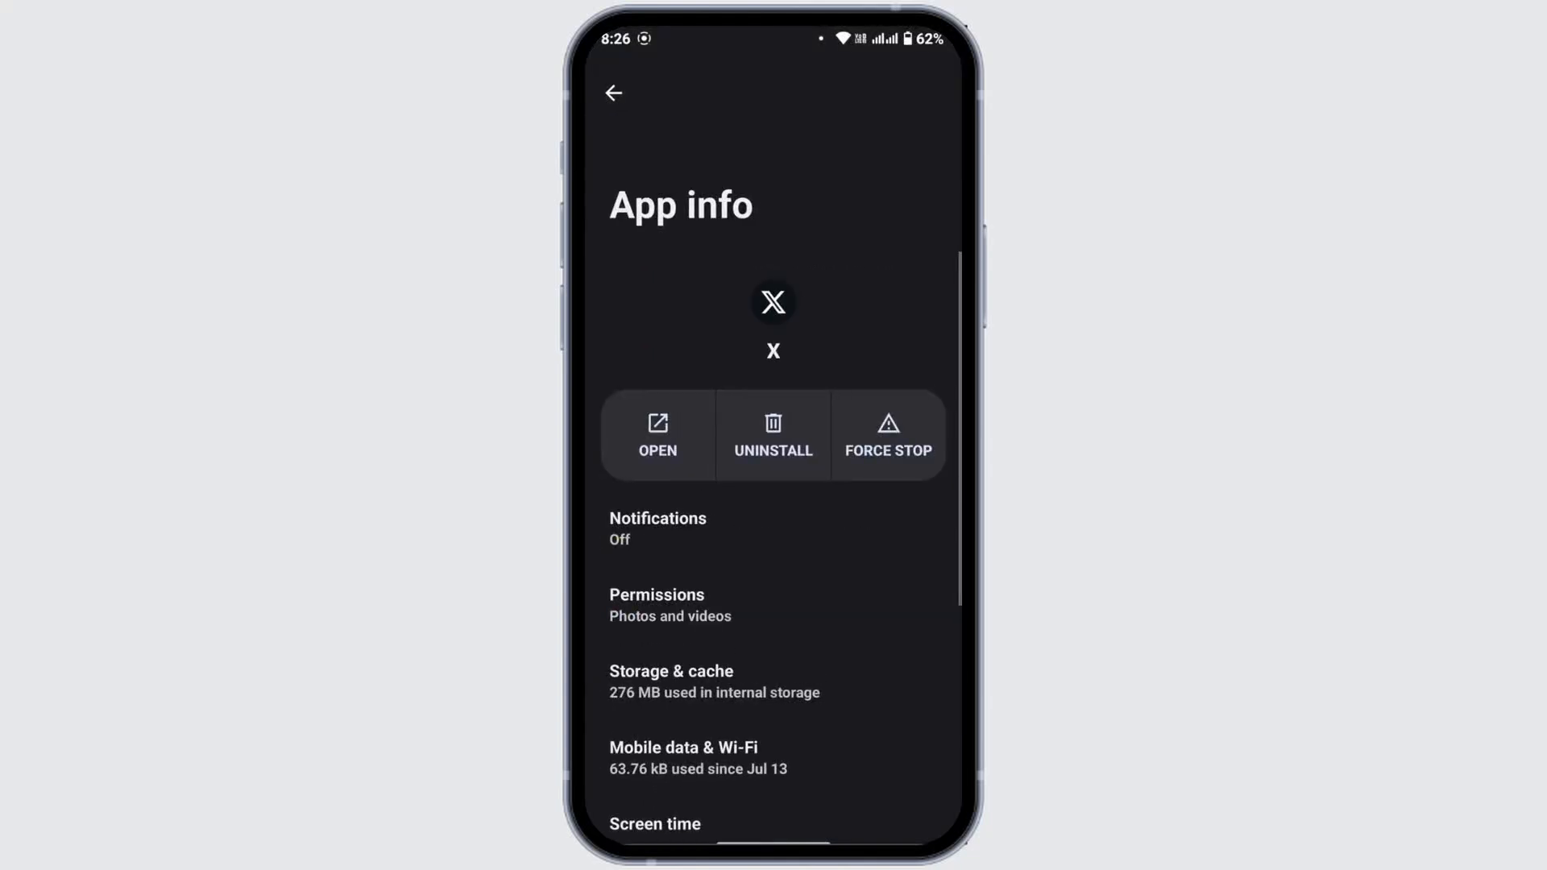
# Step: In Storage & cache, clear X's cached data to 0 B and back out of the page
pyautogui.scroll(3)
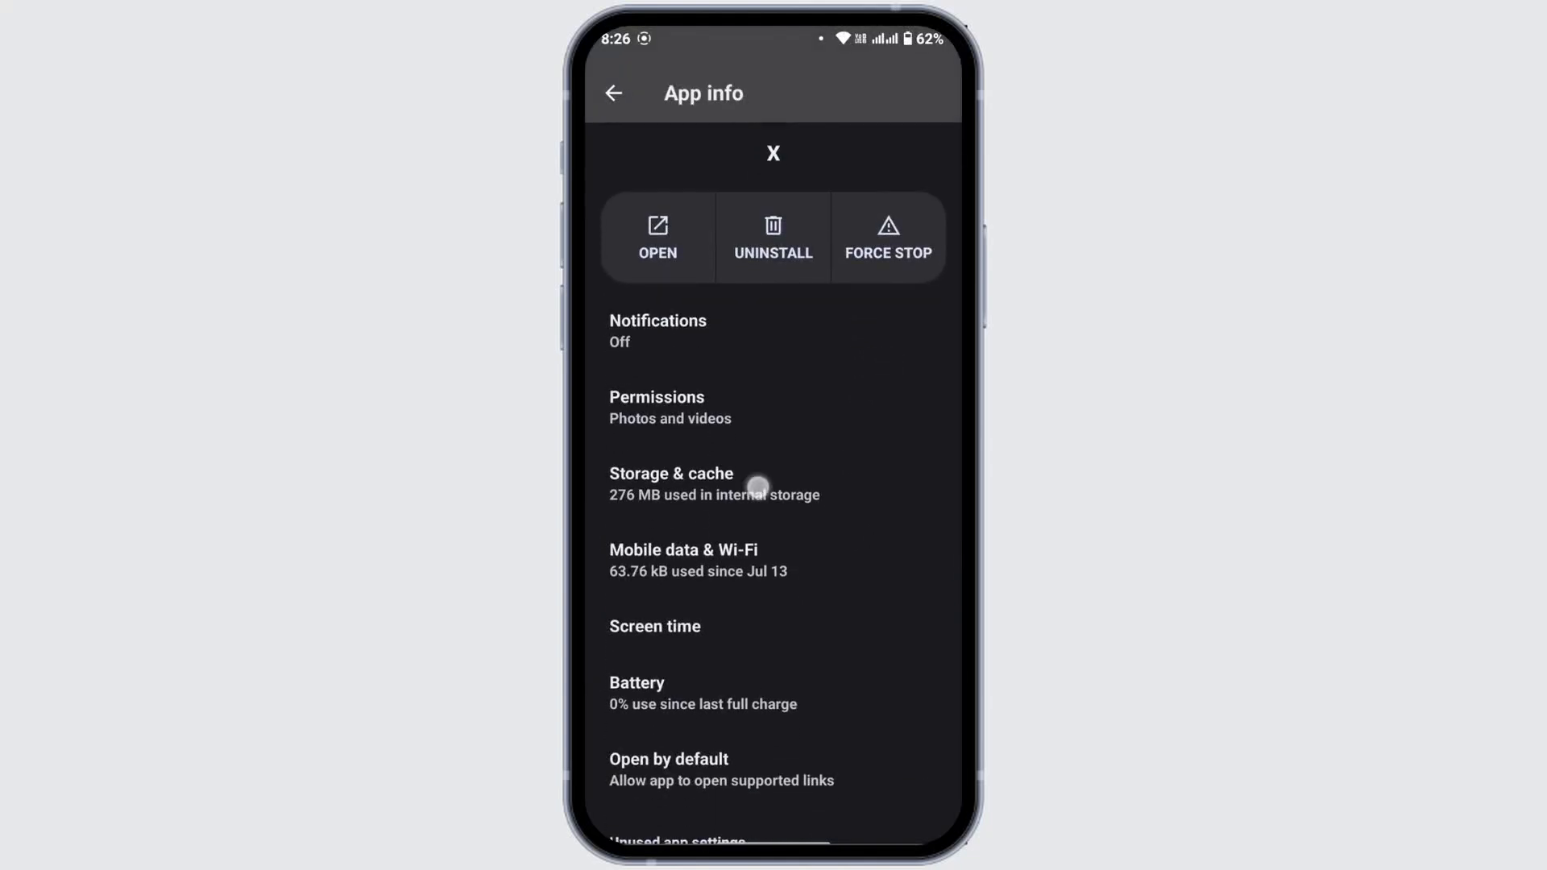
pyautogui.click(713, 483)
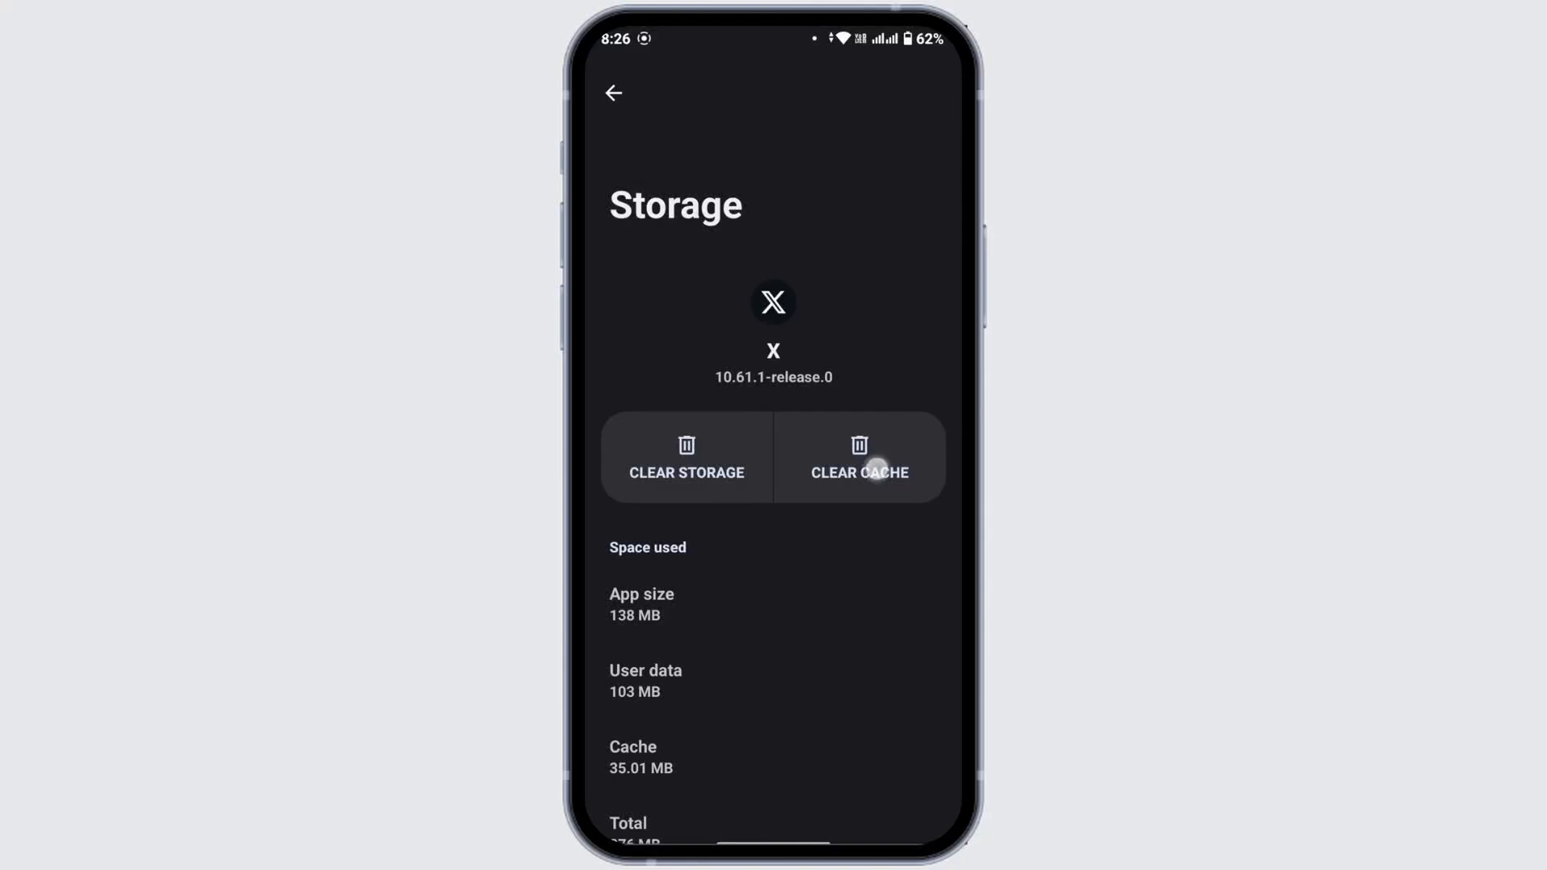
pyautogui.click(859, 459)
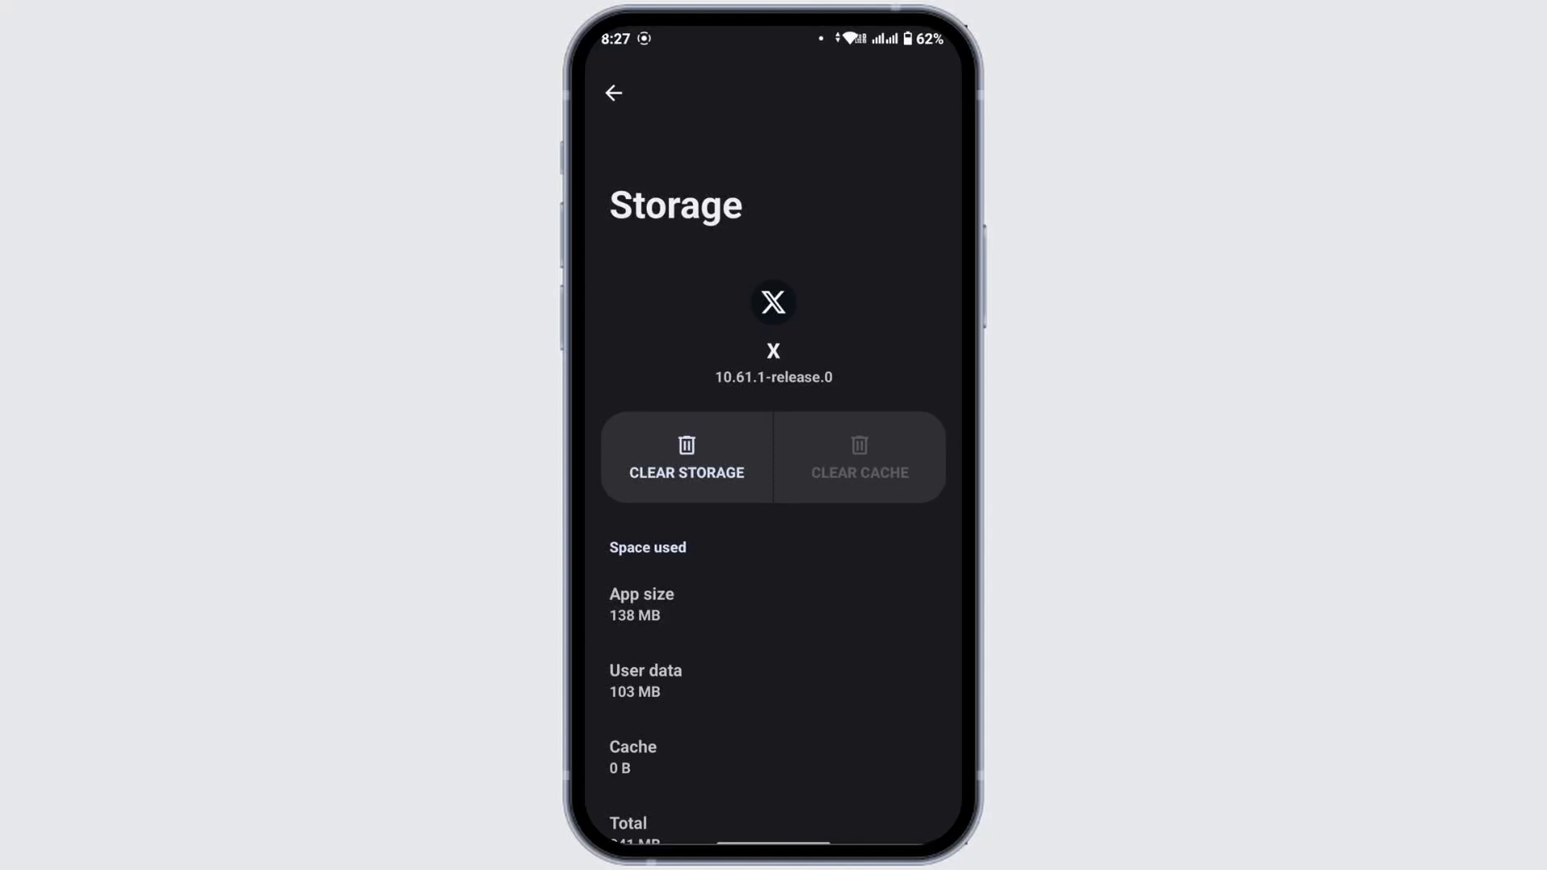
pyautogui.click(612, 93)
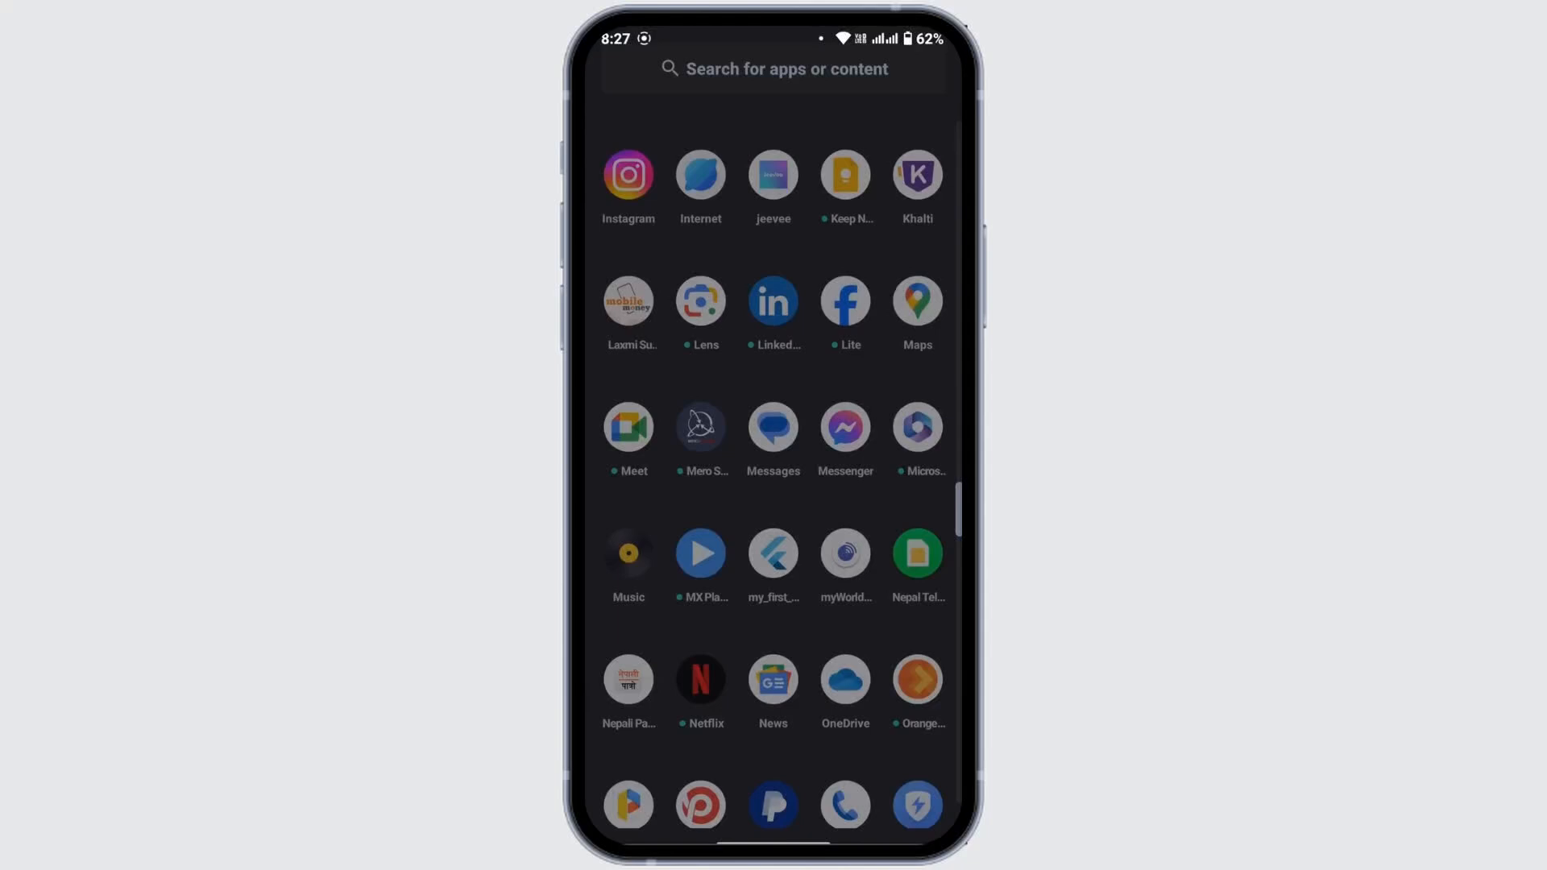
pyautogui.scroll(-3)
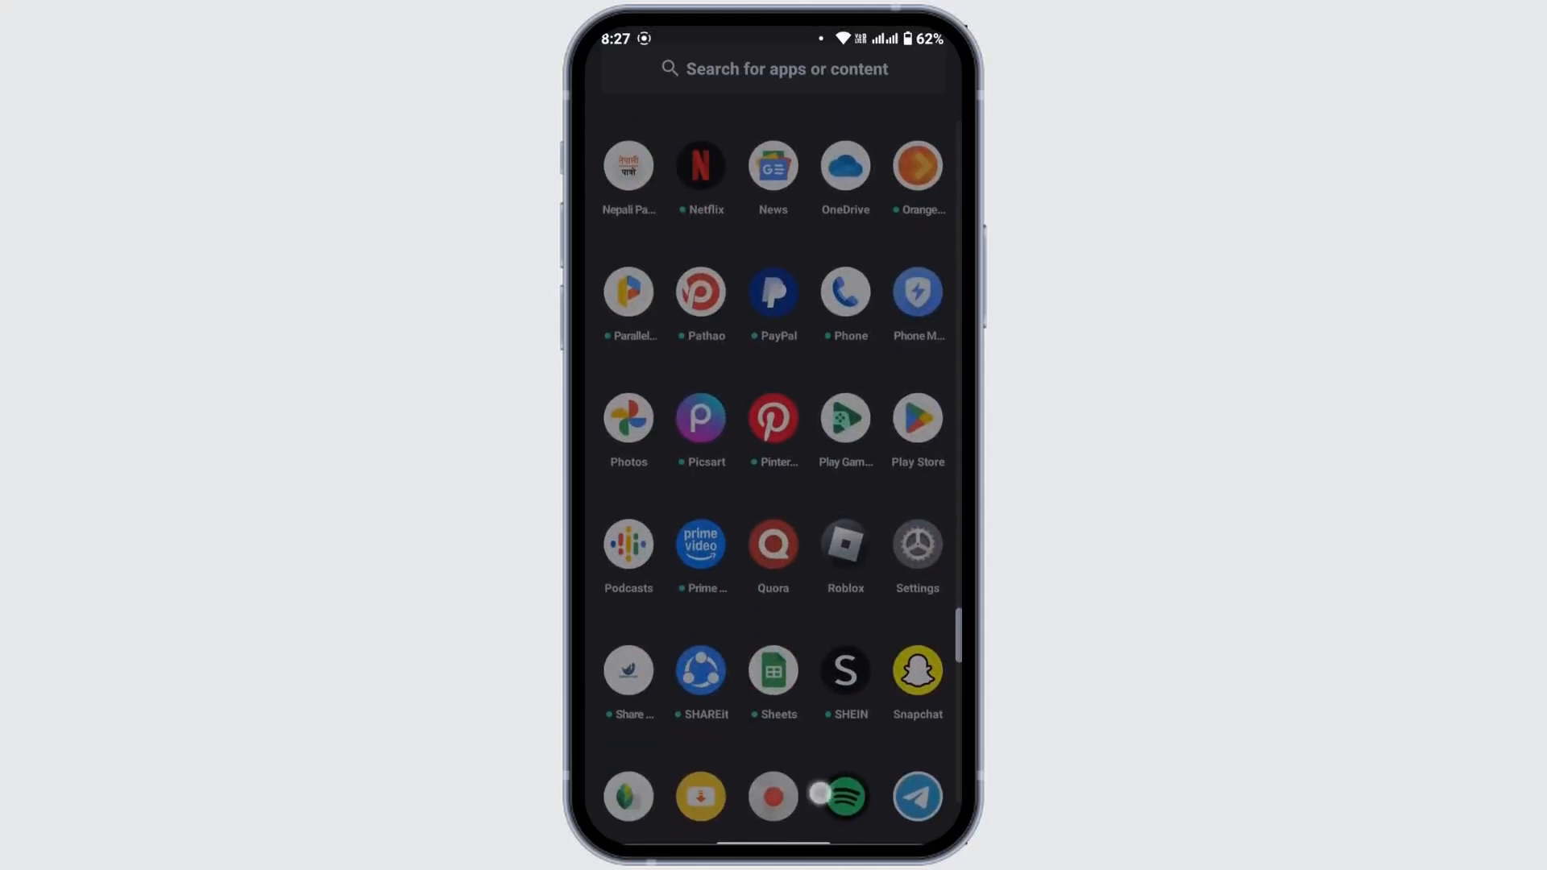
pyautogui.scroll(3)
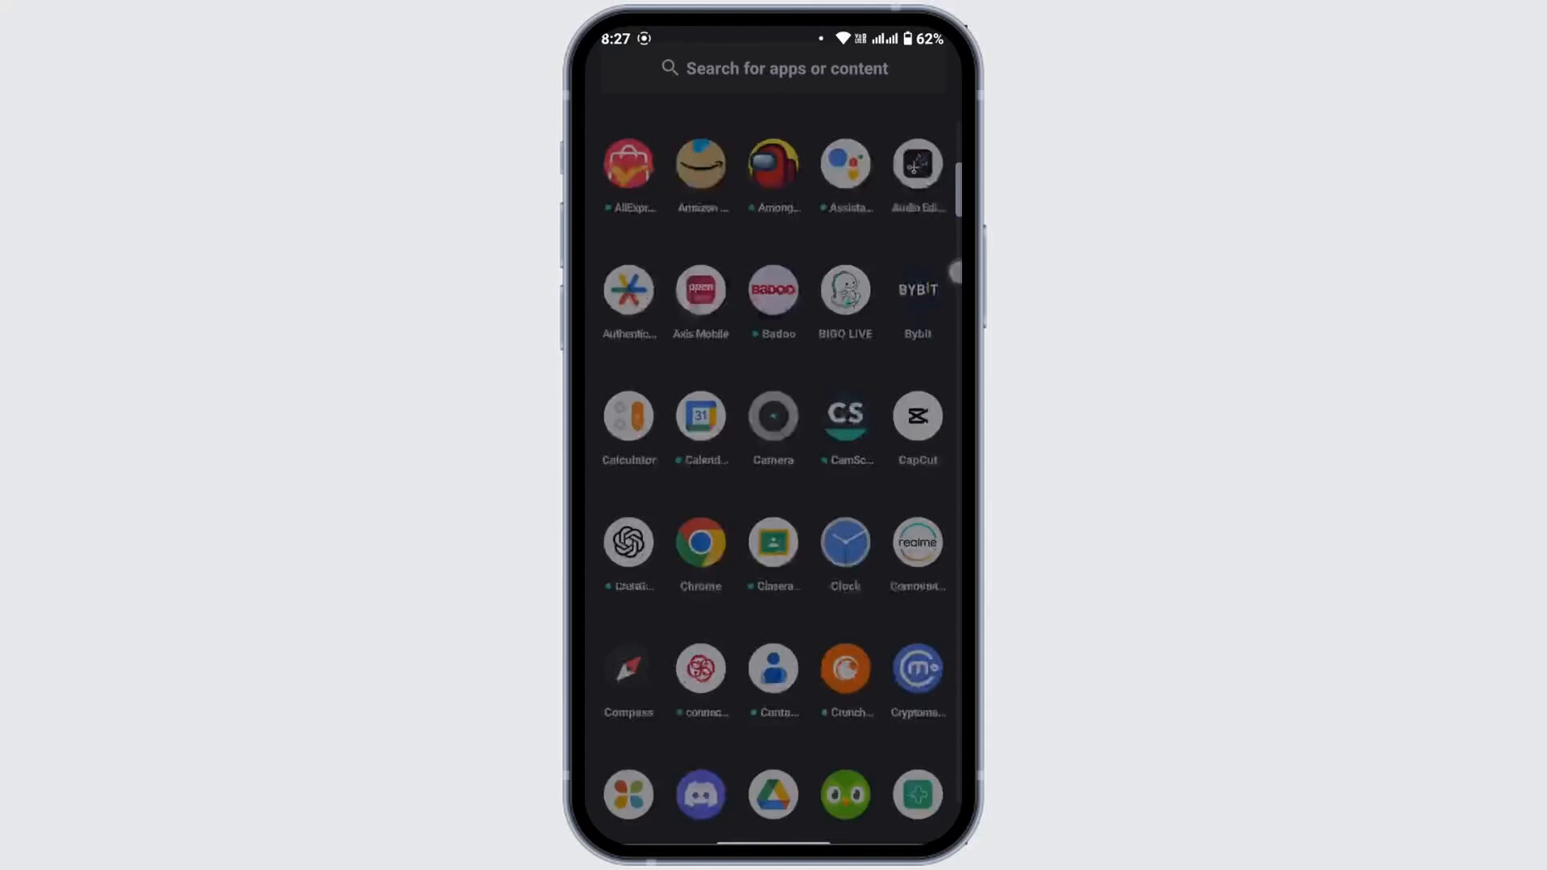
pyautogui.scroll(-3)
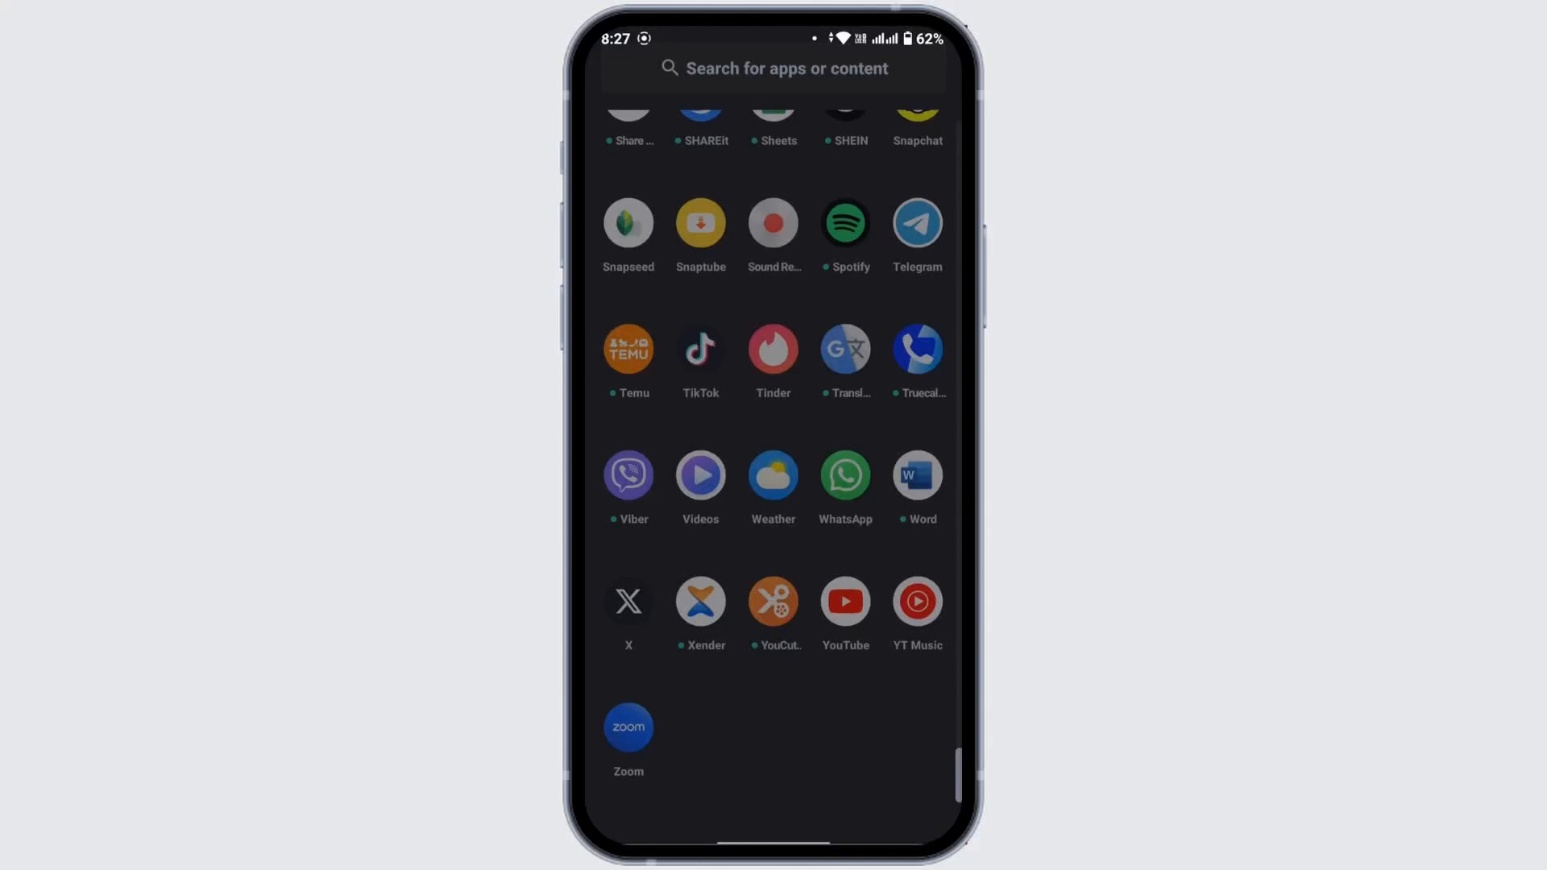
pyautogui.click(868, 605)
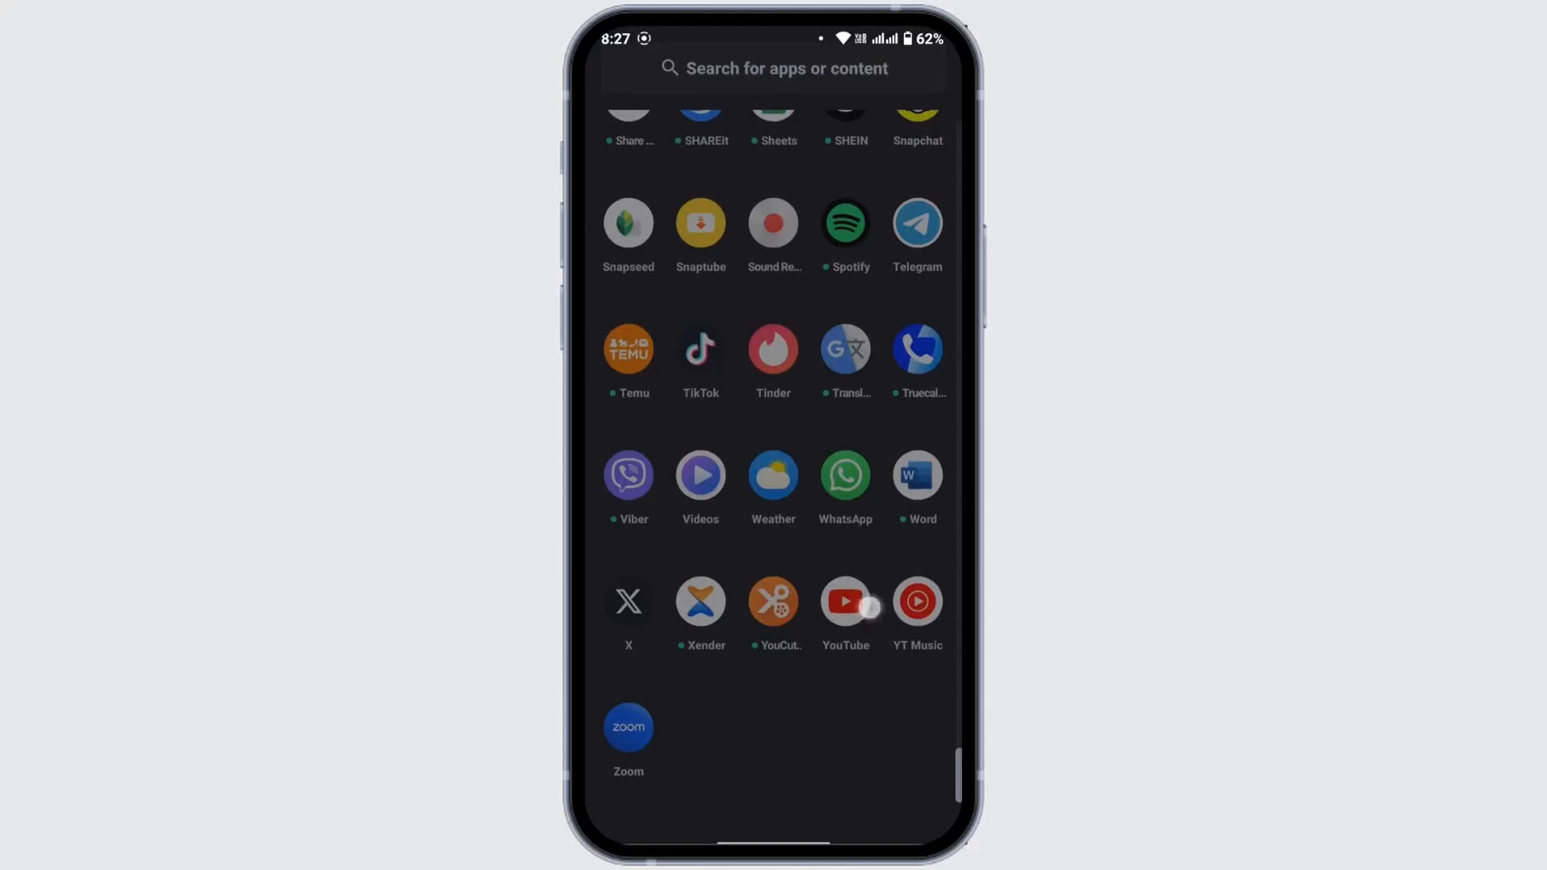